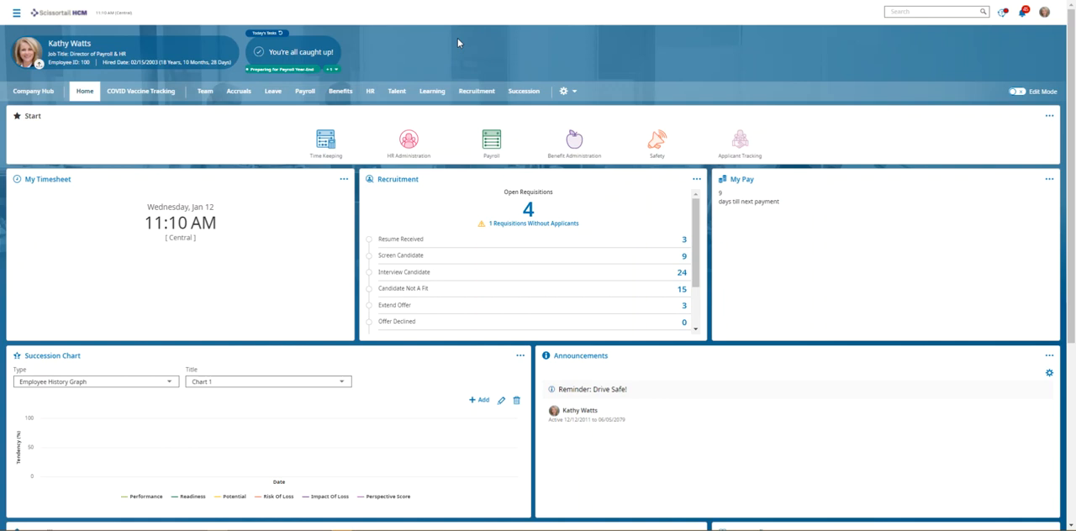
mouse_move(733, 20)
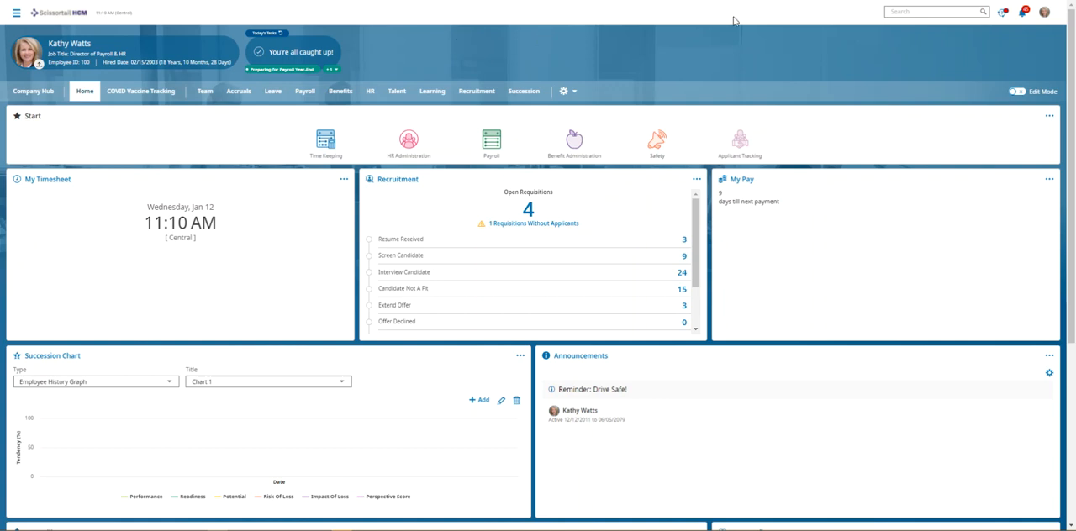
Show the global search with its list of recent pages
click(933, 10)
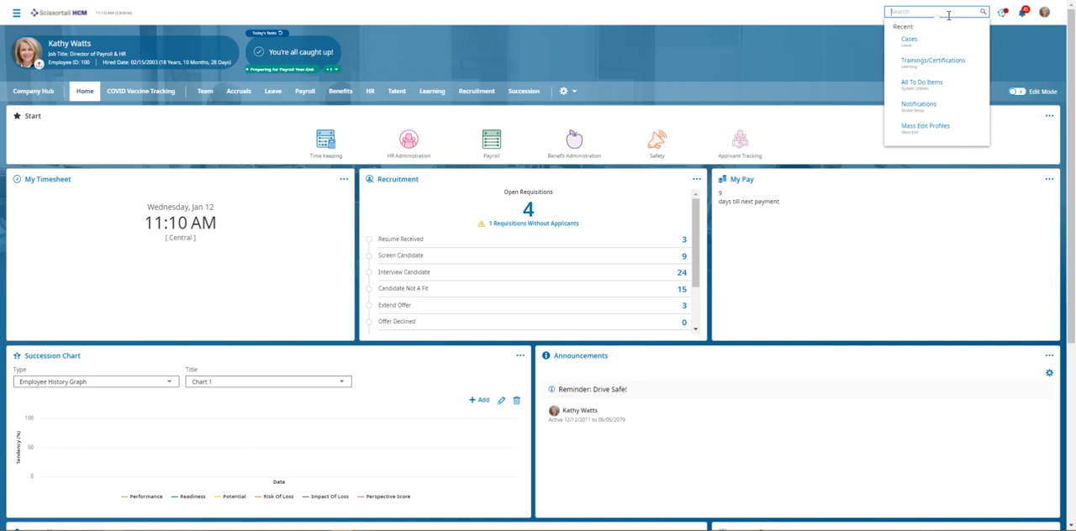
mouse_move(16, 16)
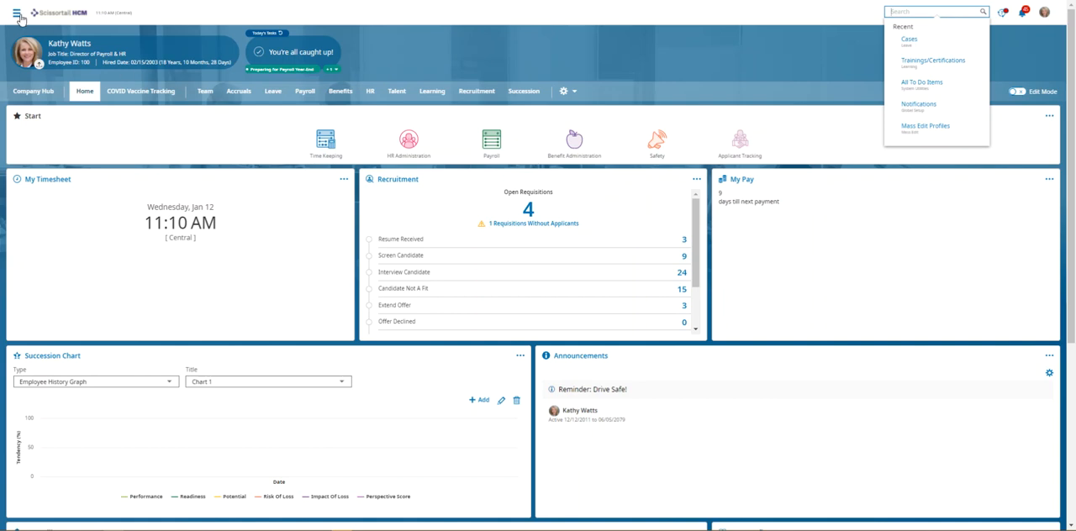
mouse_move(205, 91)
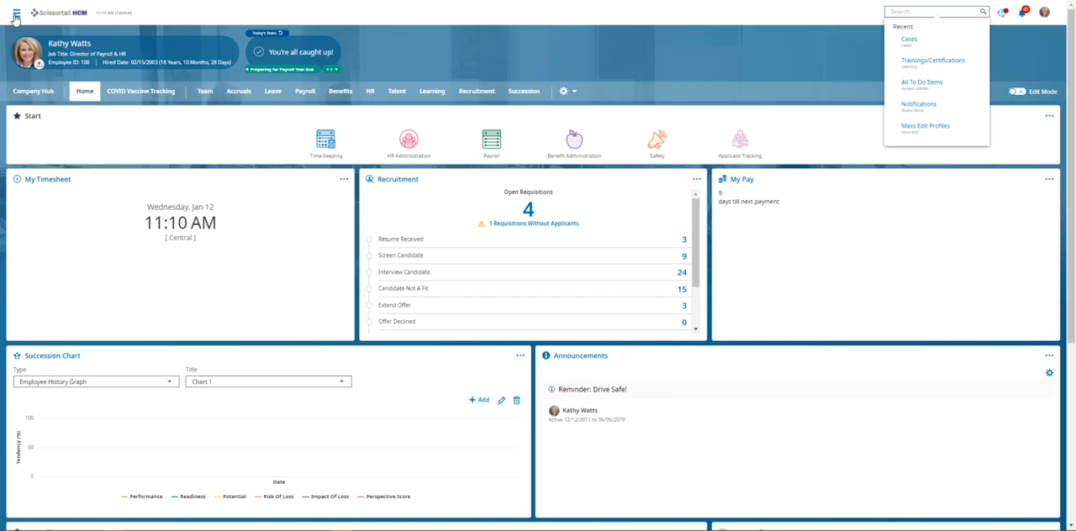
Go to My Team > Employee Information to list the team's employees
click(16, 14)
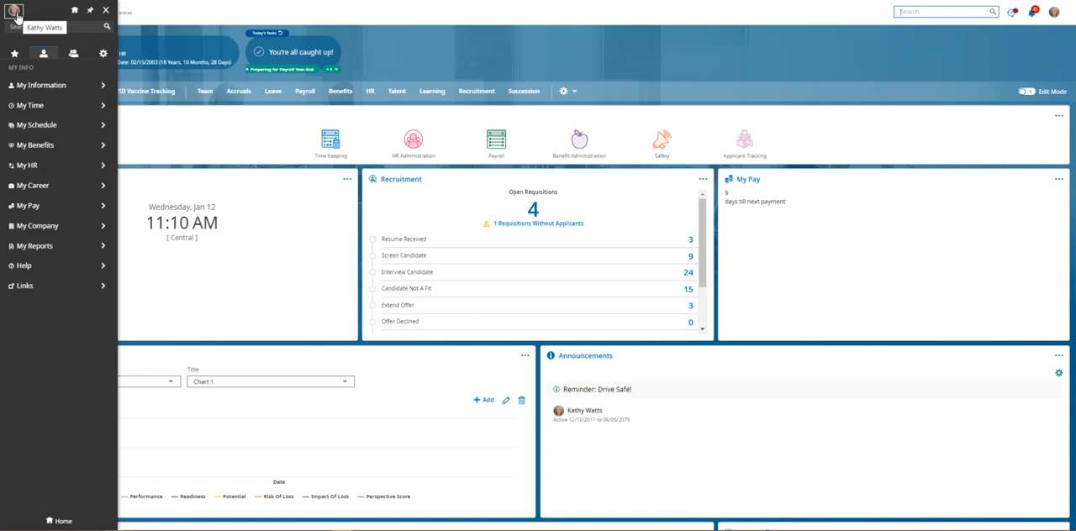
click(74, 54)
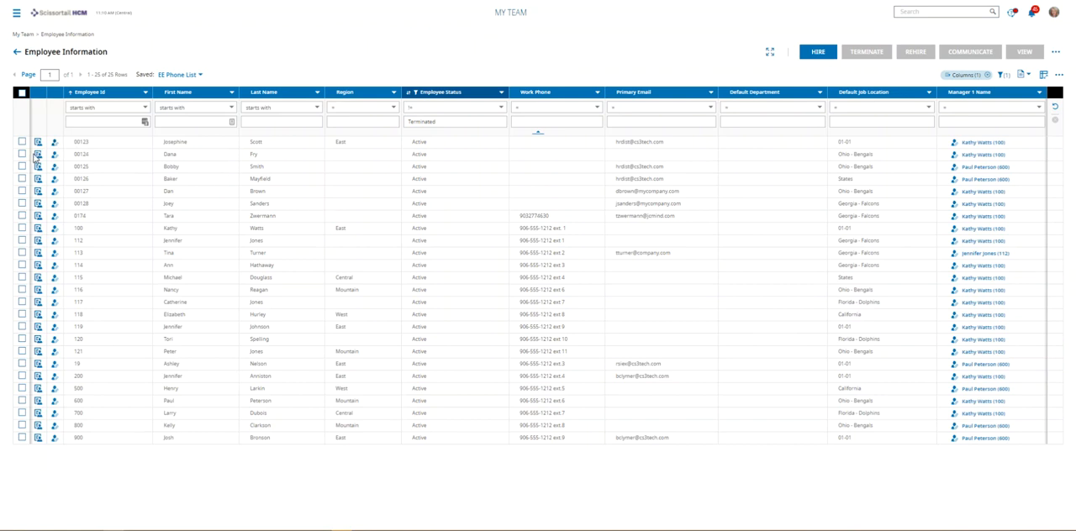
click(37, 155)
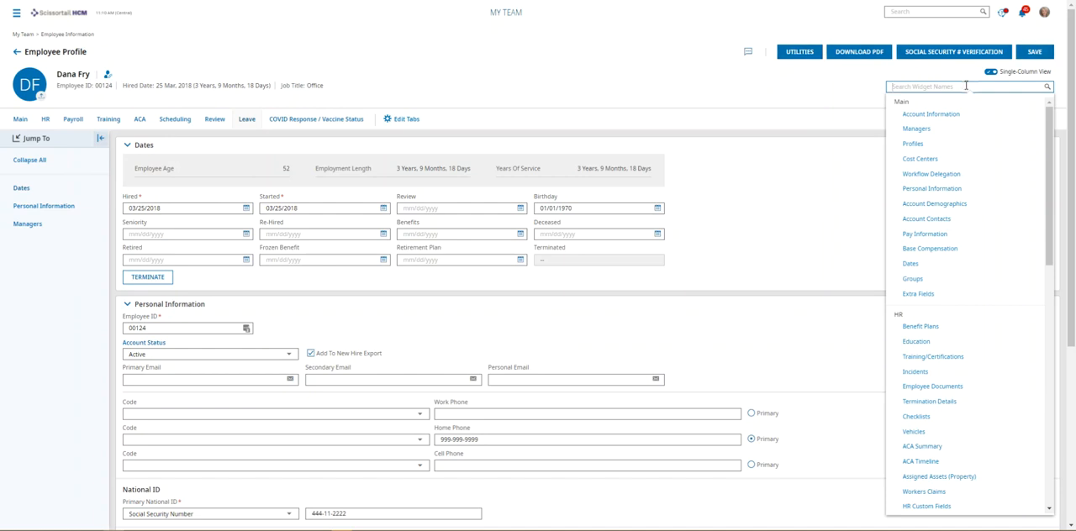
text(check)
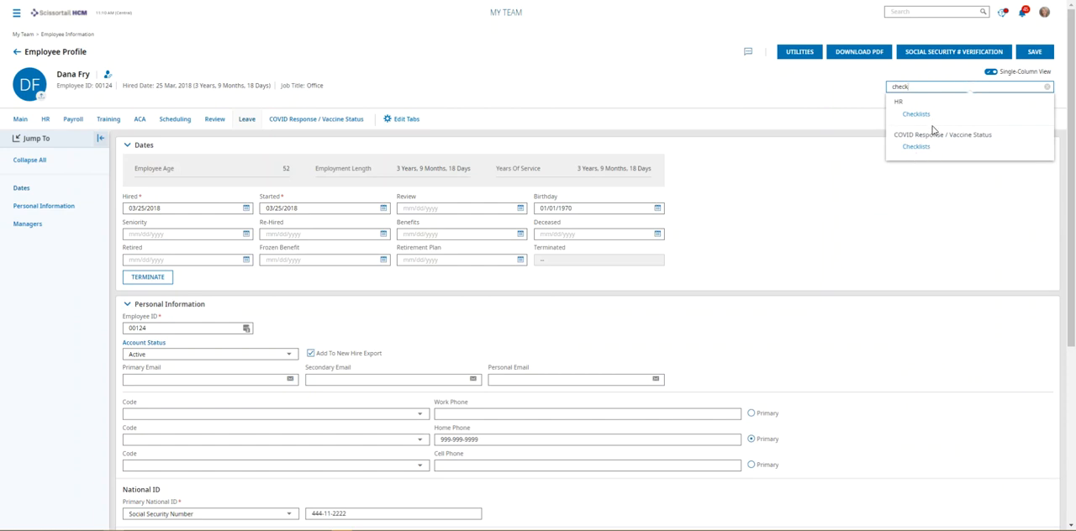
mouse_move(917, 146)
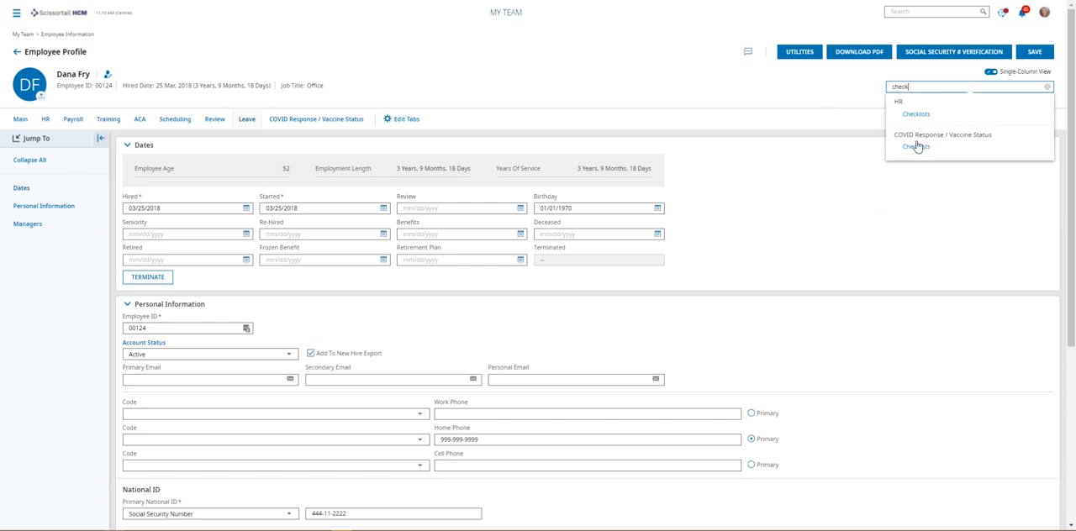
mouse_move(925, 121)
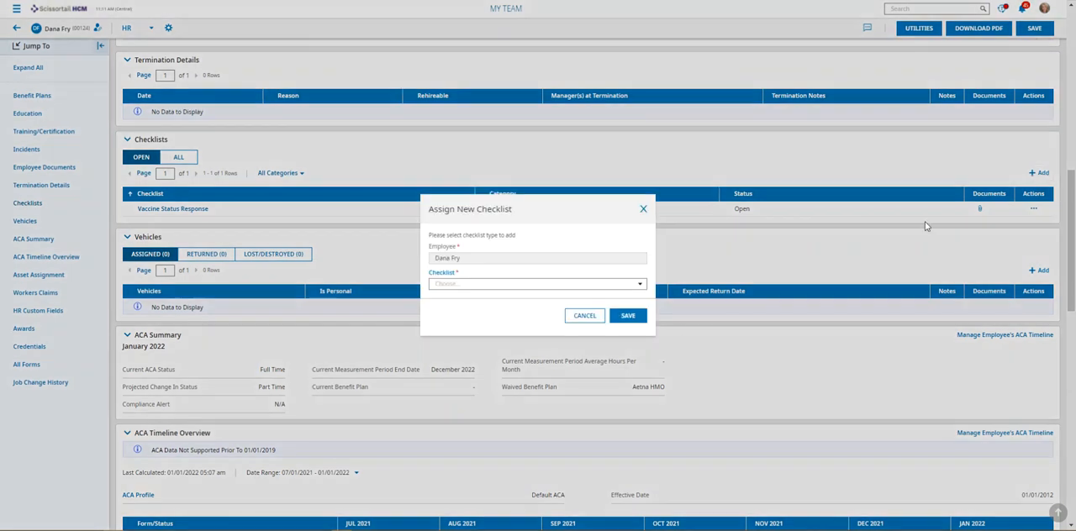
click(538, 282)
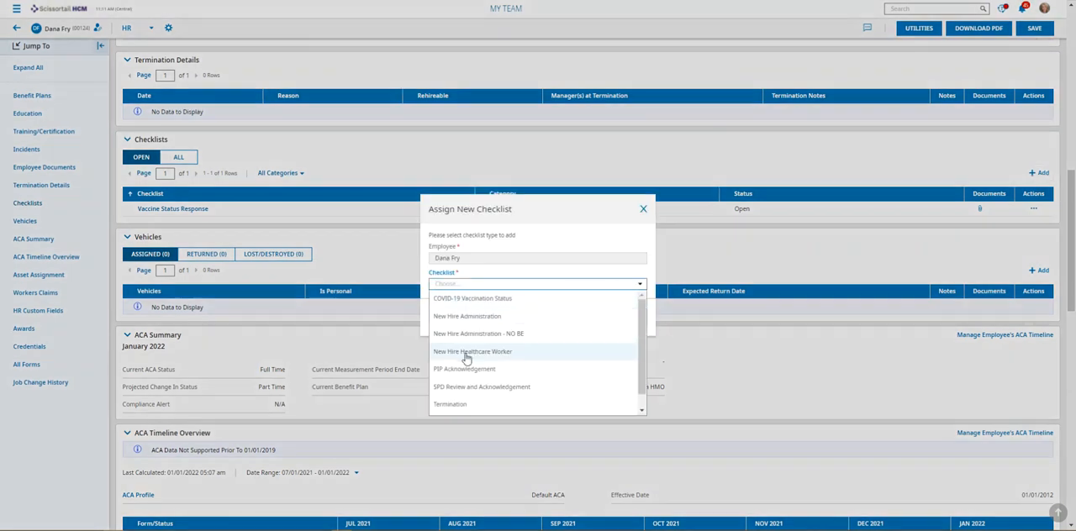
mouse_move(472, 300)
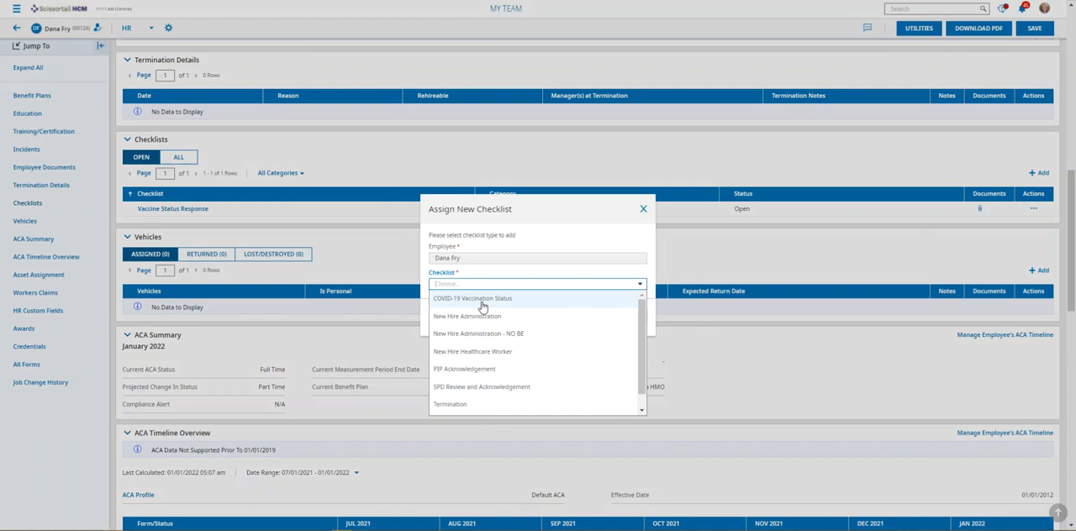
click(472, 299)
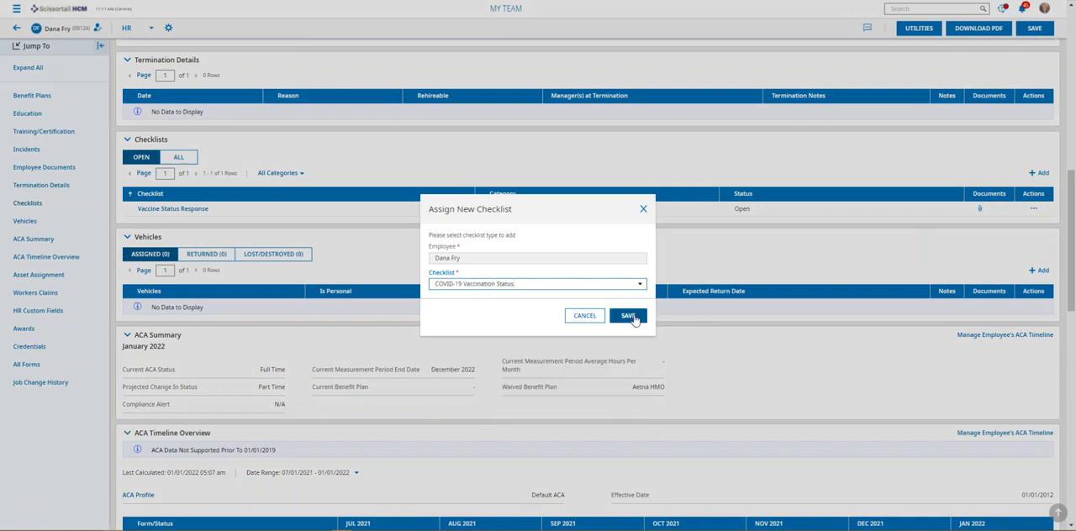
click(627, 316)
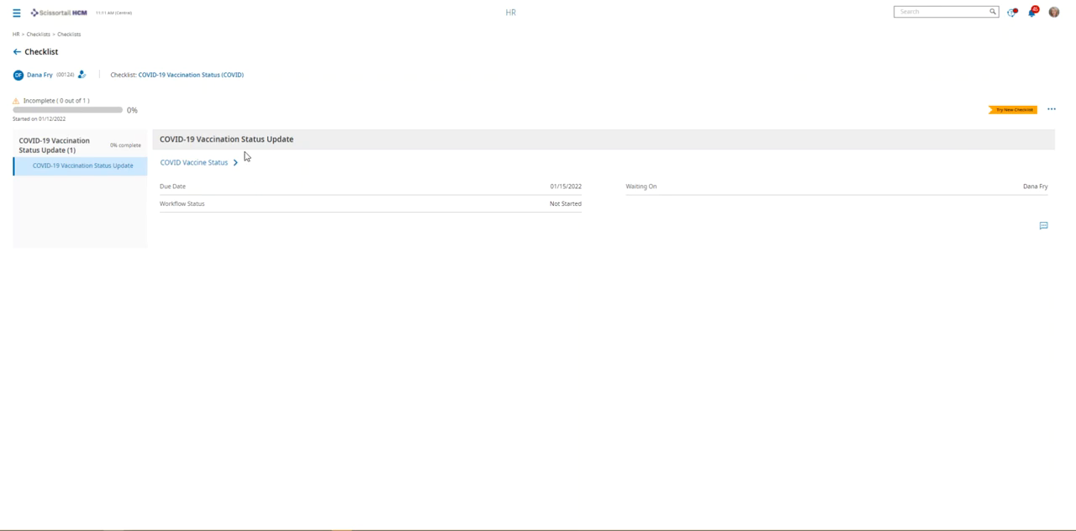
mouse_move(248, 198)
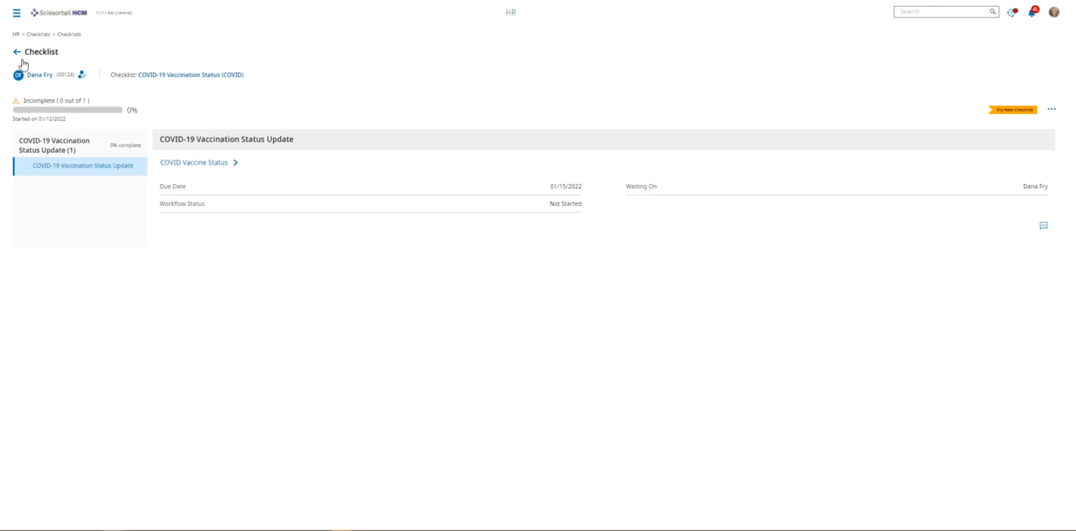
click(17, 52)
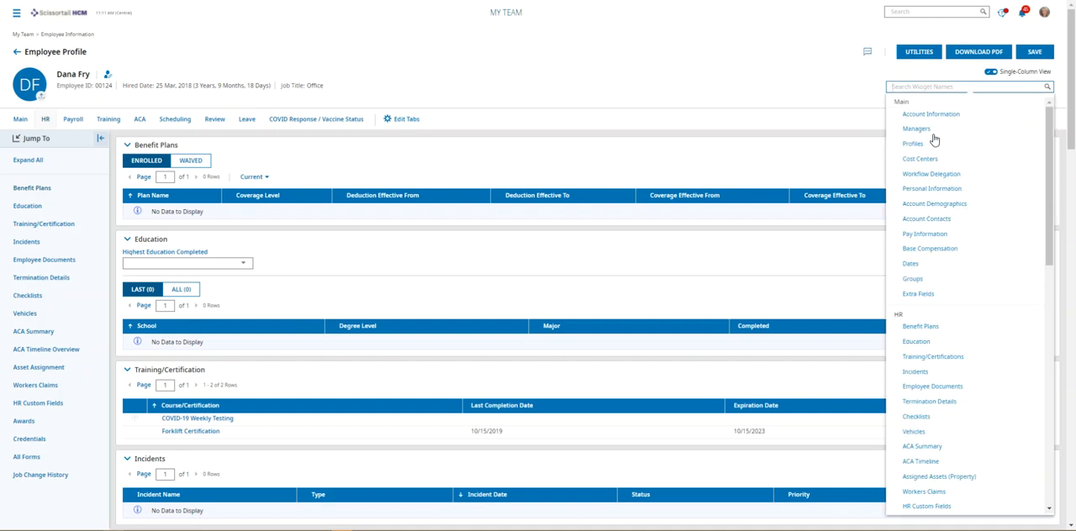
text(check)
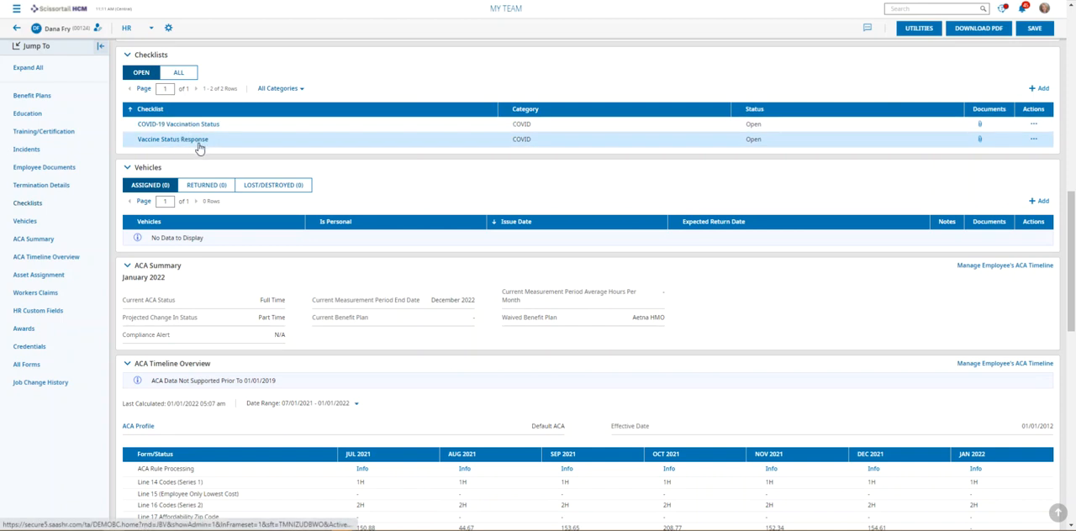
mouse_move(898, 16)
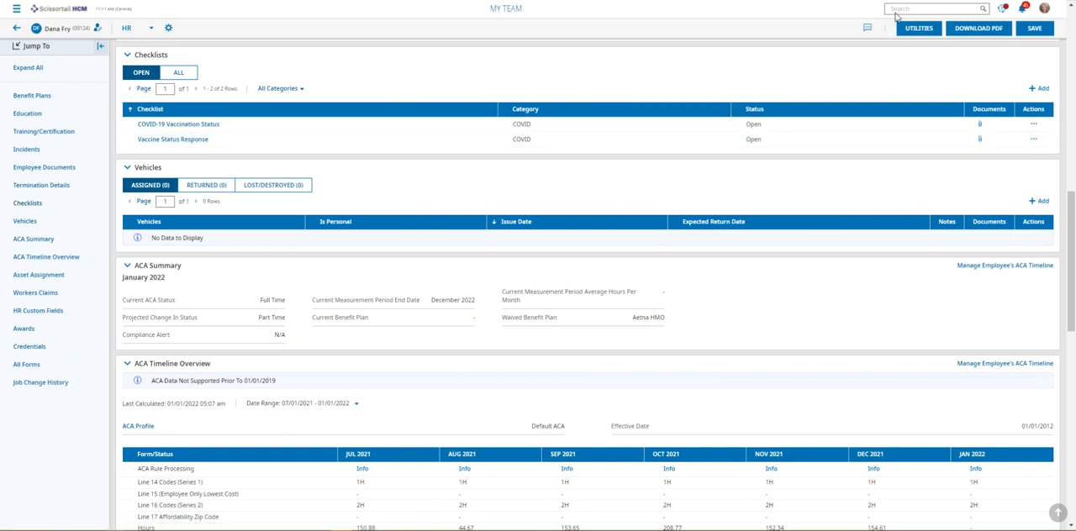
Search 'ch' in the global search to find the HR Checklists page
click(934, 8)
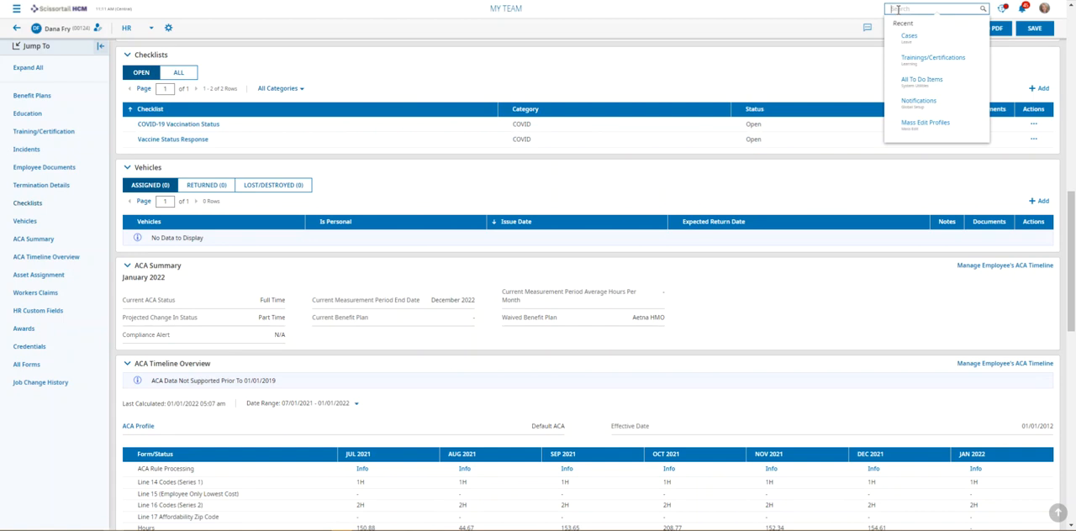
text(checkli)
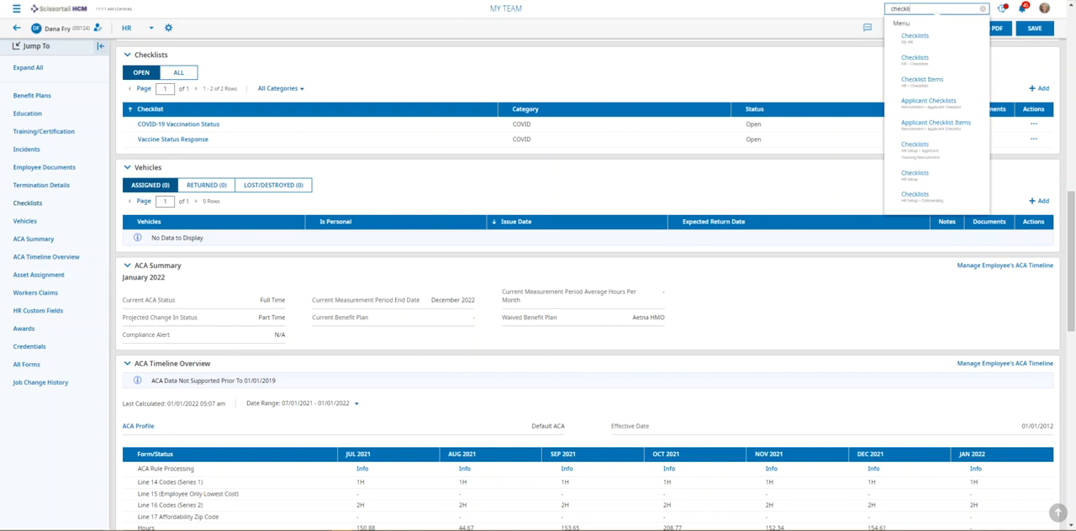
mouse_move(918, 60)
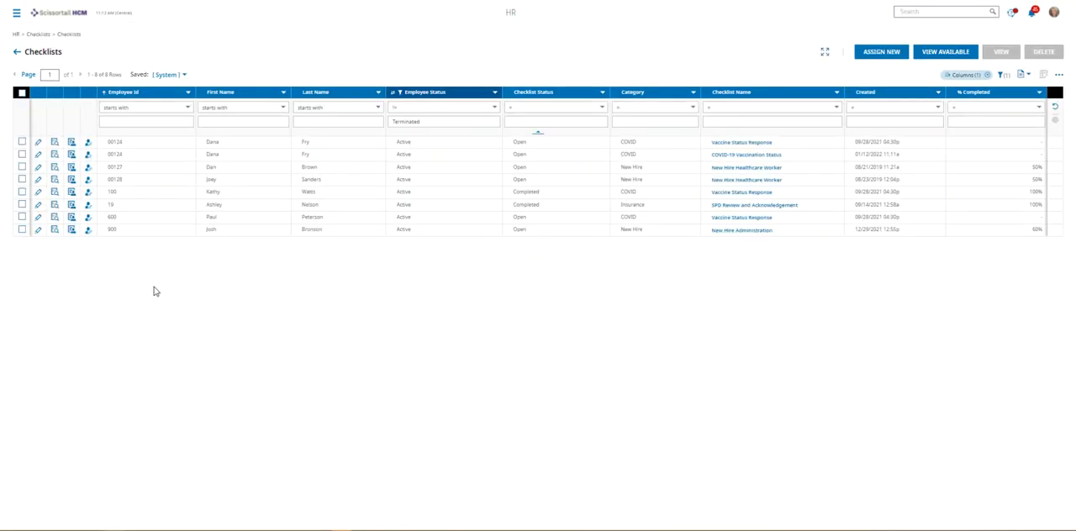
click(29, 74)
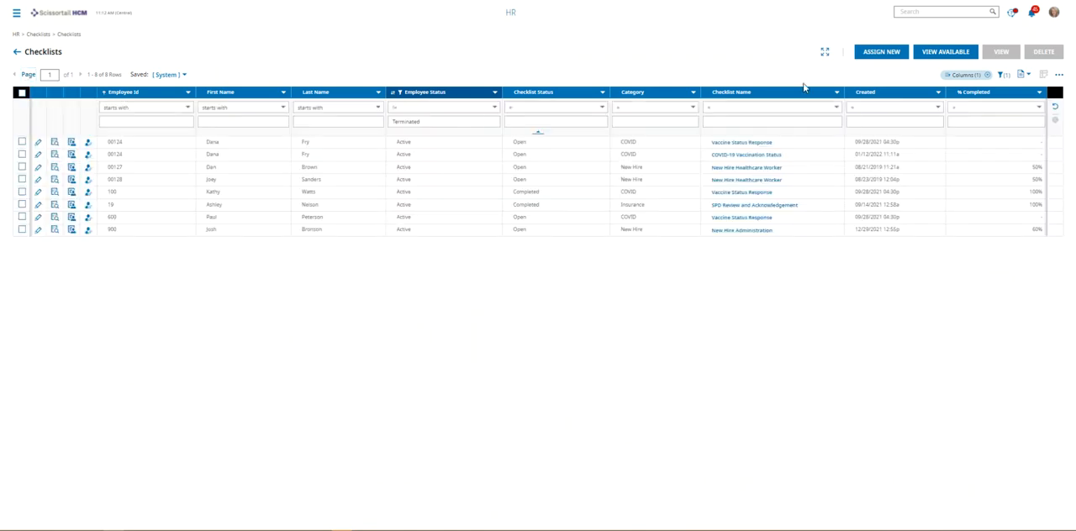
mouse_move(743, 264)
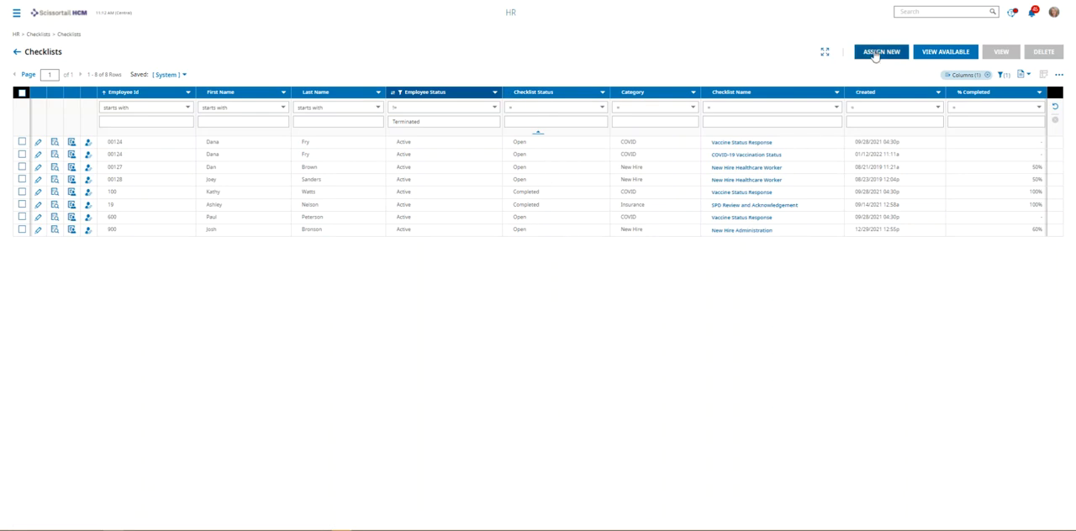
Start a new checklist assignment and tick employees in Browse and Select Employees
click(882, 50)
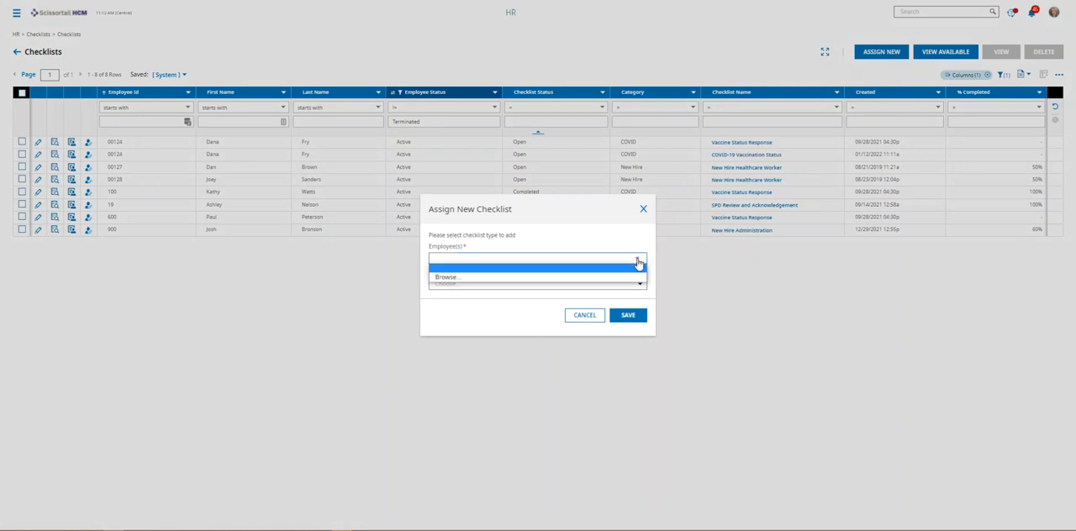
mouse_move(626, 198)
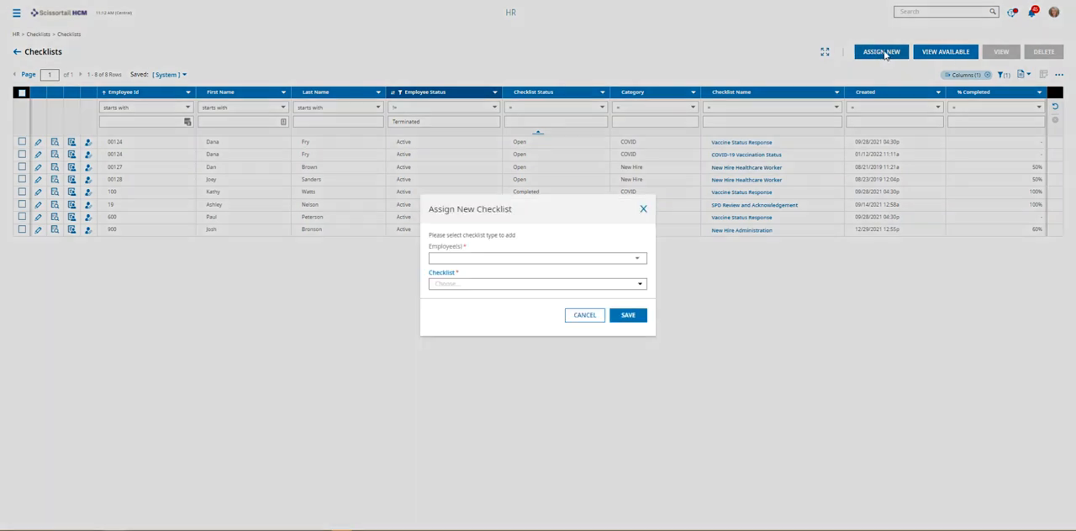
click(536, 259)
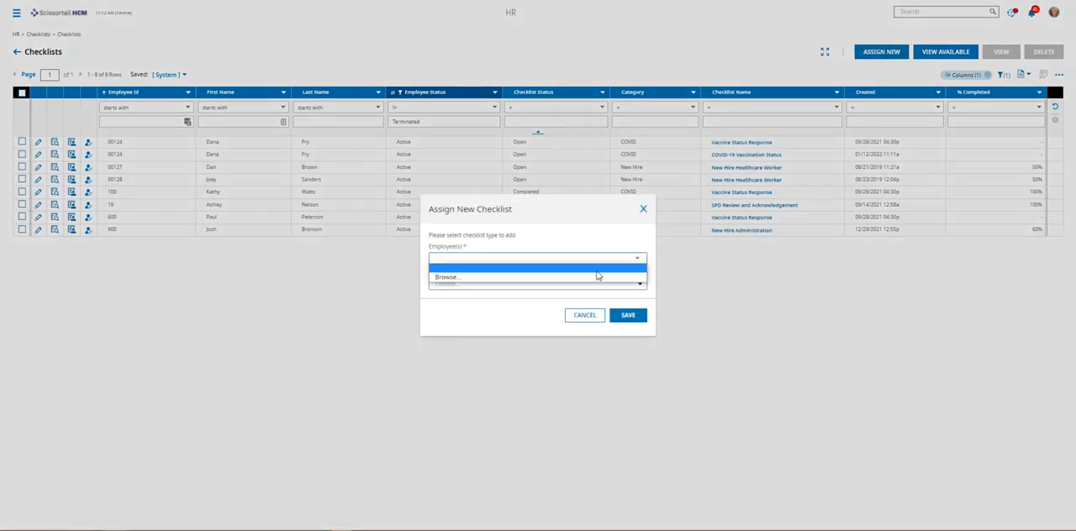
click(447, 276)
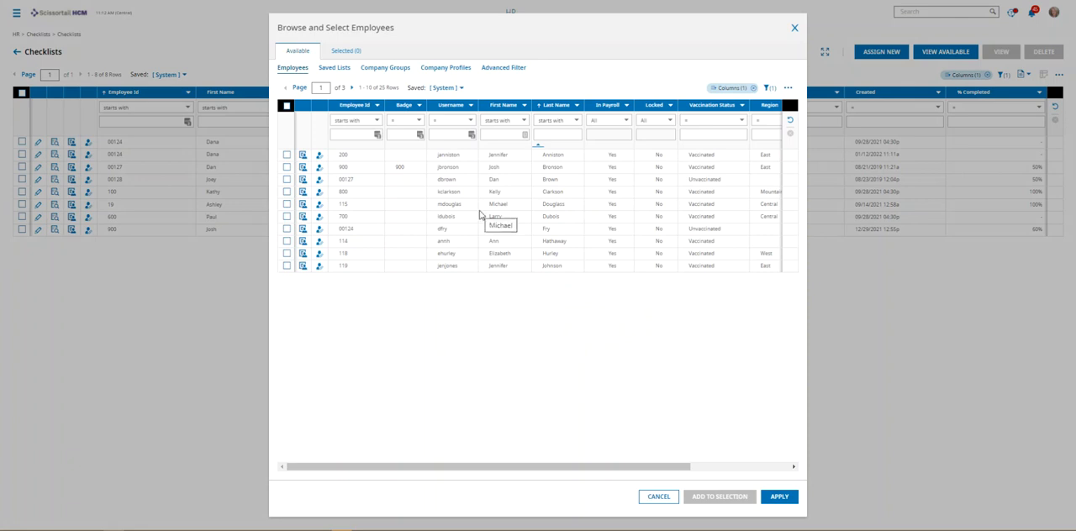
click(286, 154)
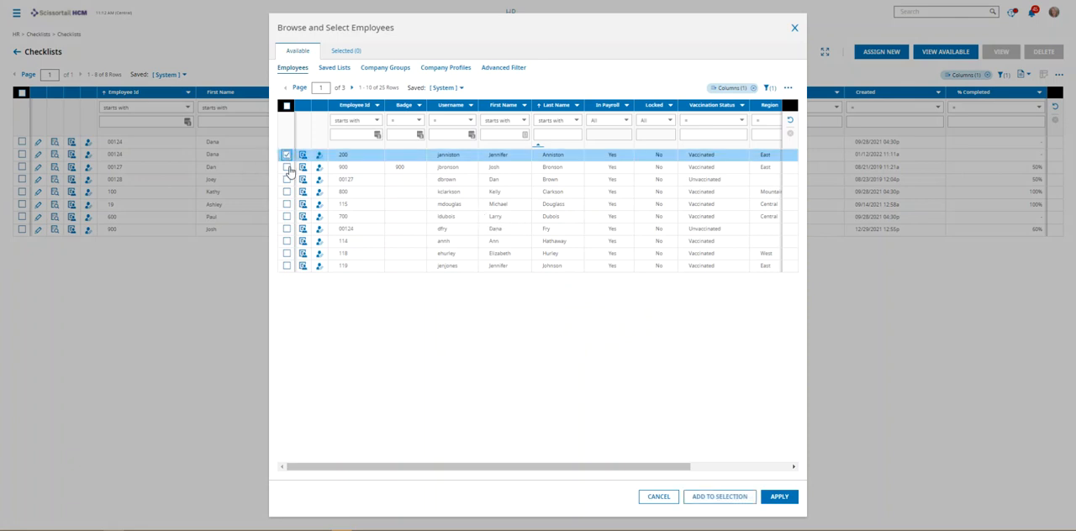
click(286, 179)
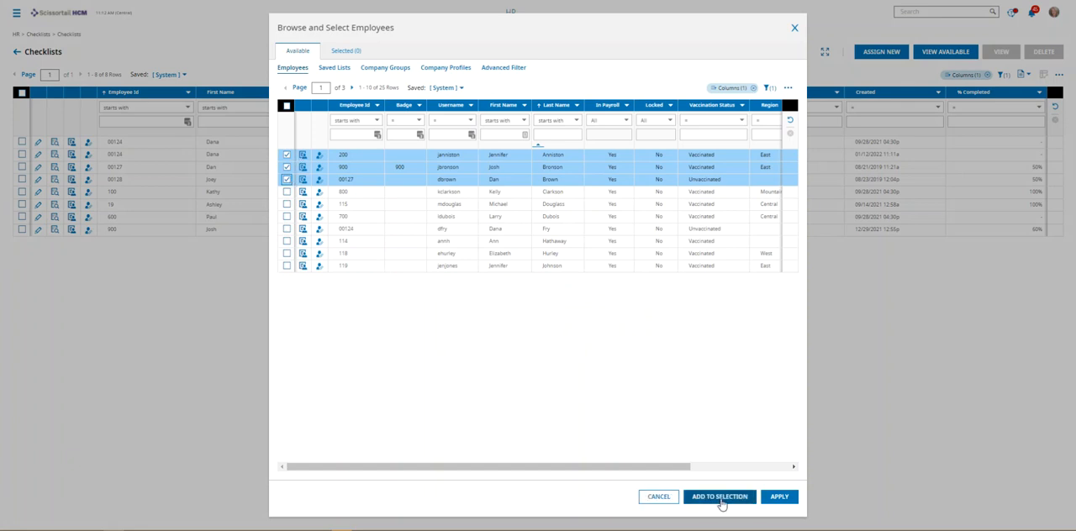
Add the ticked employees to the selection, review the three chosen, and apply them
click(720, 498)
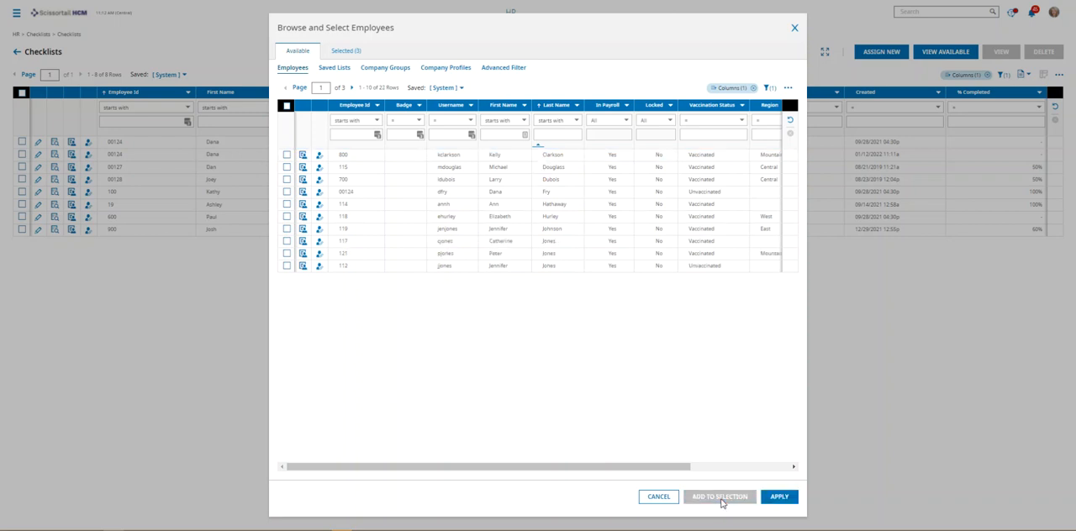
click(346, 51)
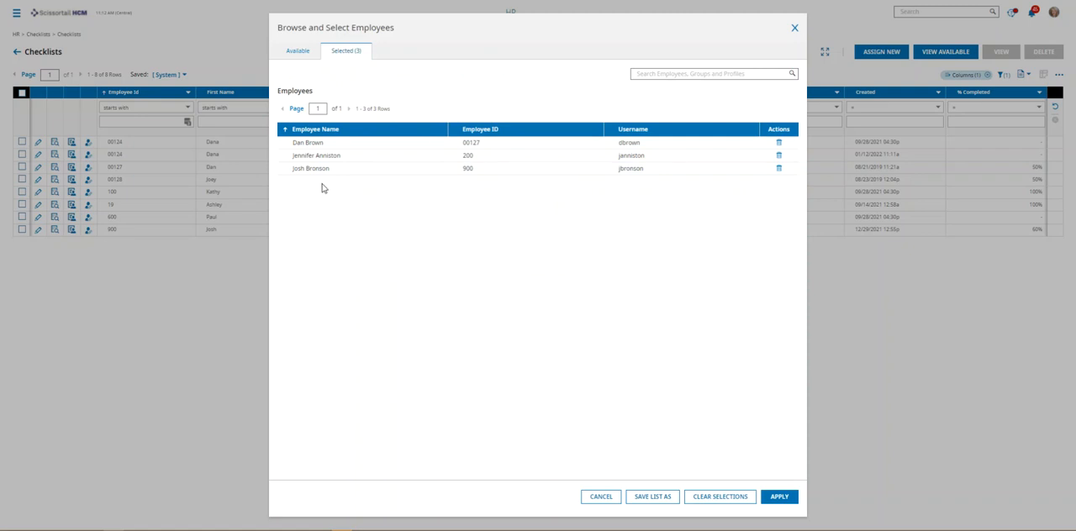
click(777, 498)
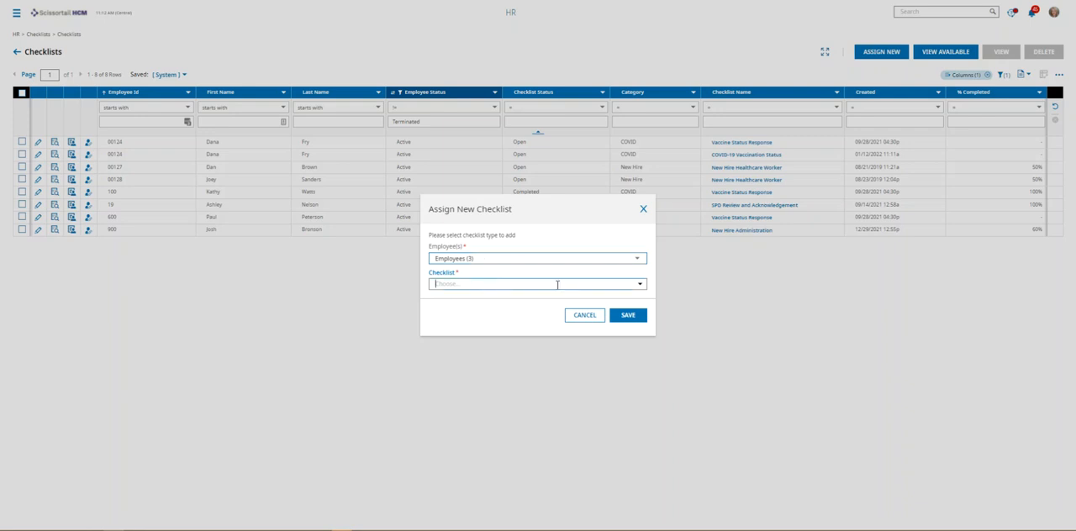
Assign the New Hire Administration checklist to the three employees and save
click(539, 282)
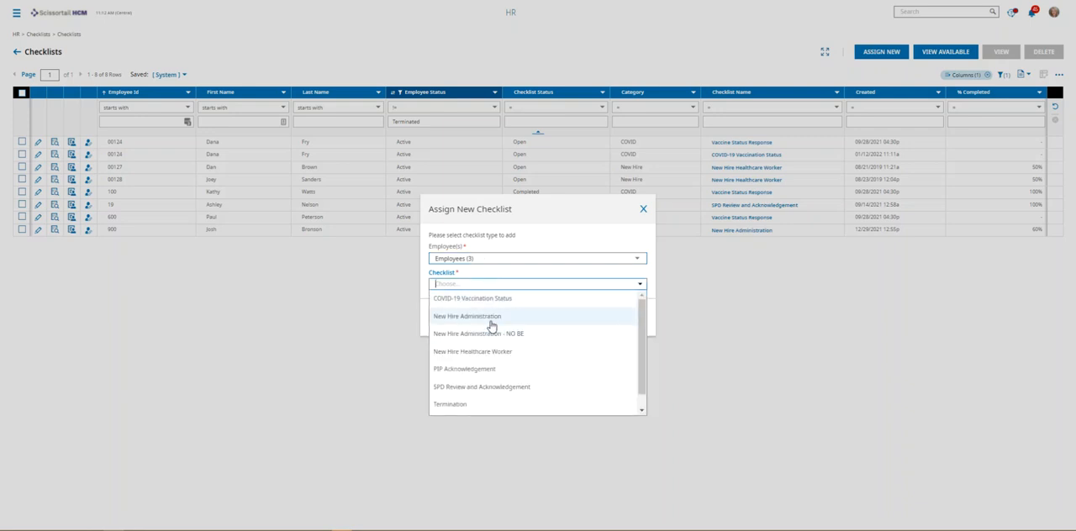
click(468, 316)
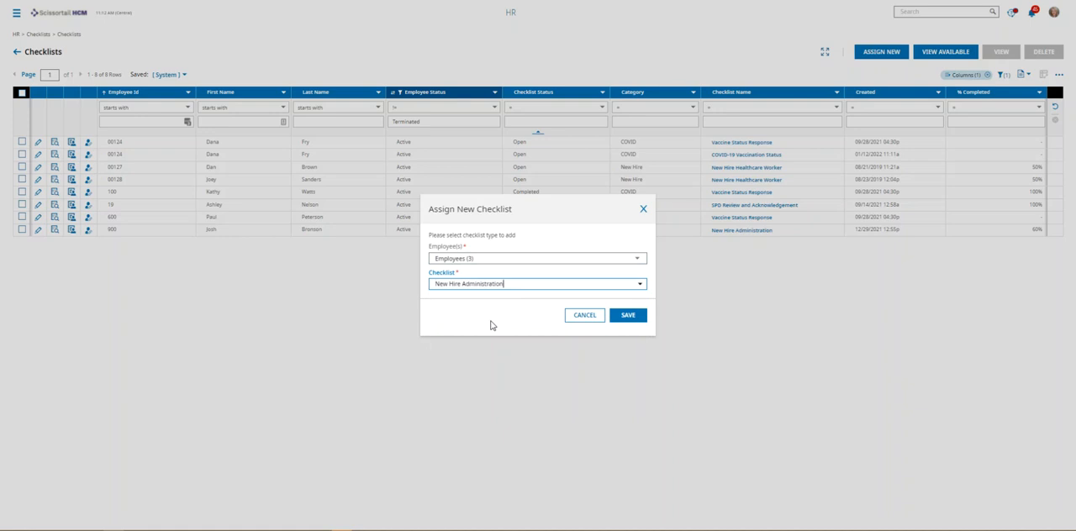
click(629, 314)
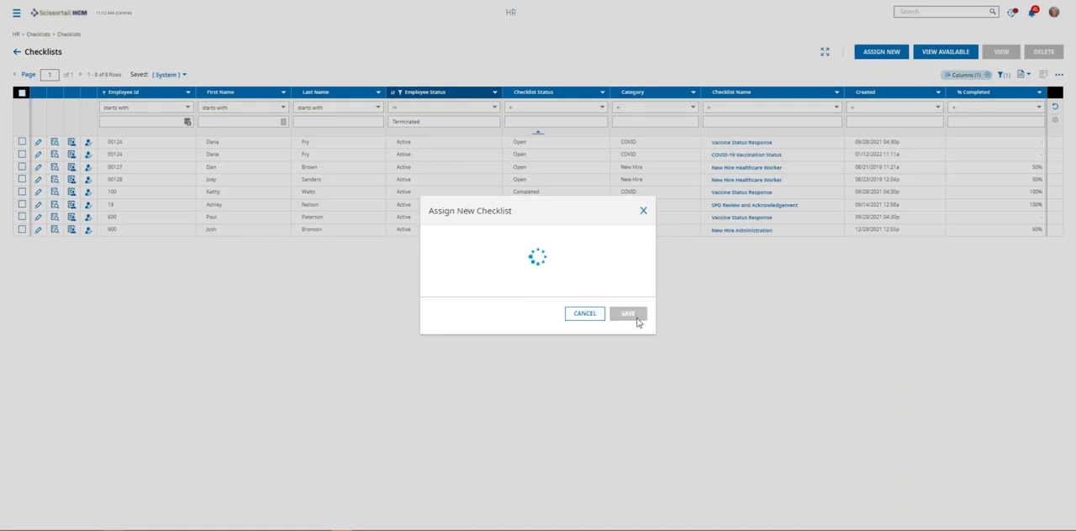
click(629, 313)
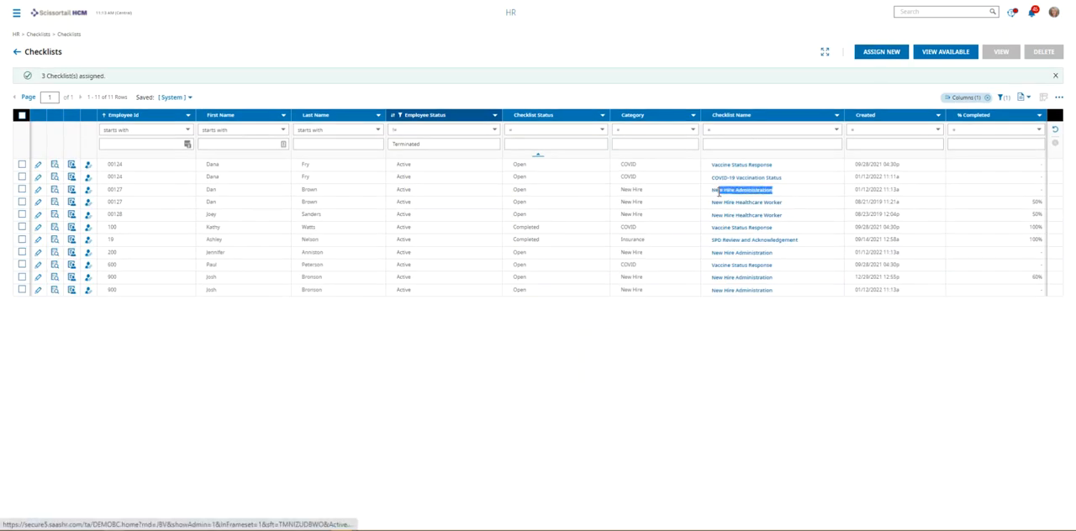
Filter the Checklists grid by Checklist Name 'New Hire Administration'
click(770, 143)
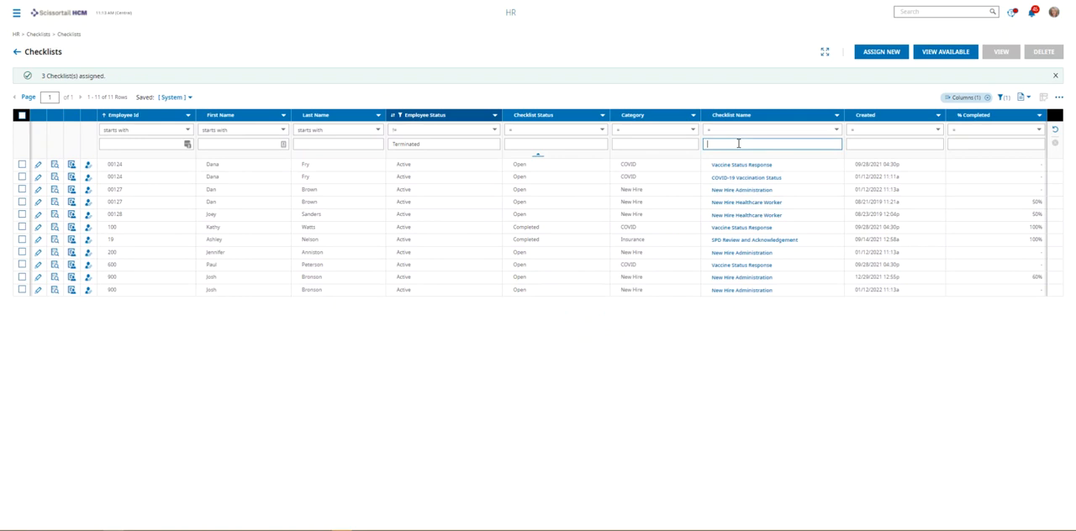
text(New Hire Administration)
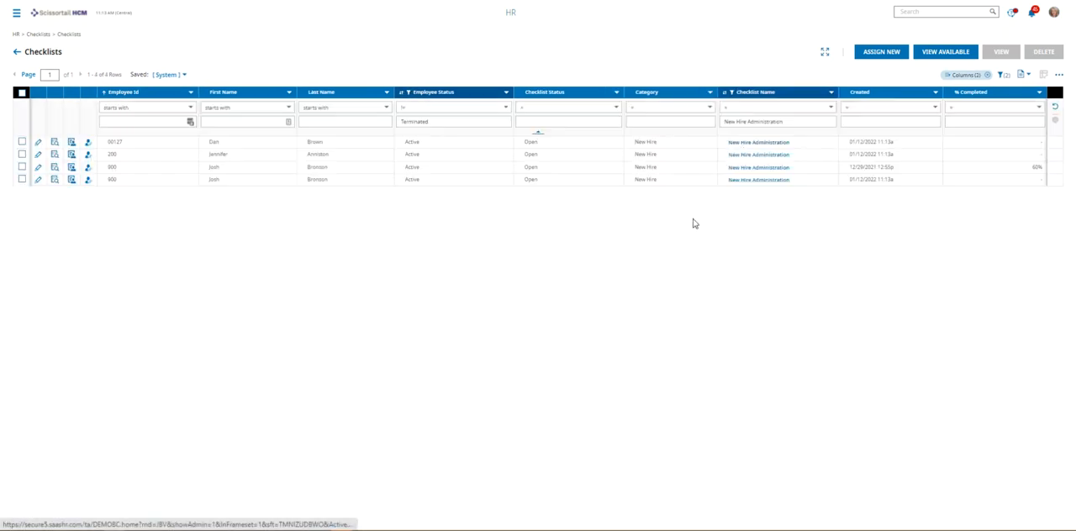
mouse_move(742, 155)
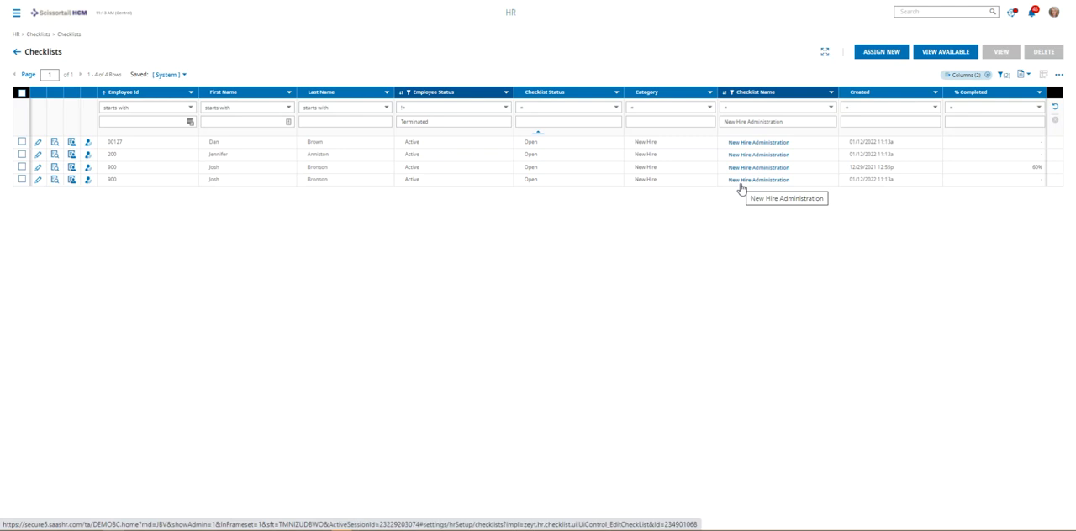
mouse_move(404, 353)
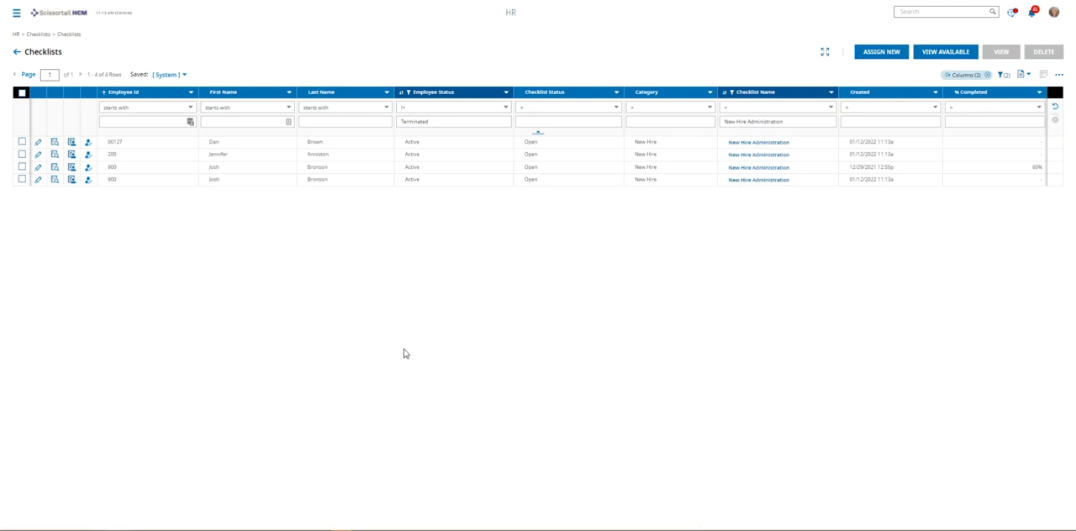
mouse_move(401, 353)
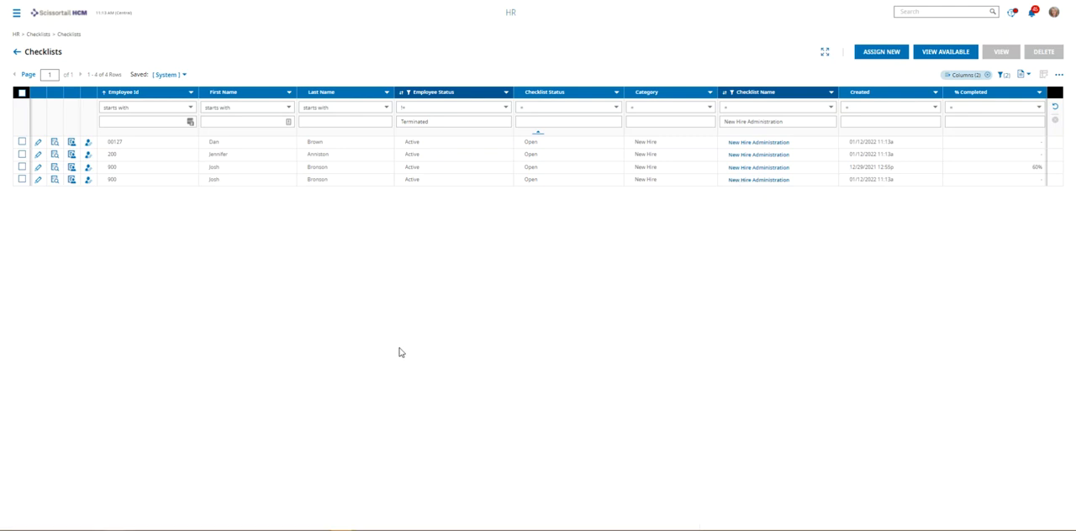
mouse_move(413, 345)
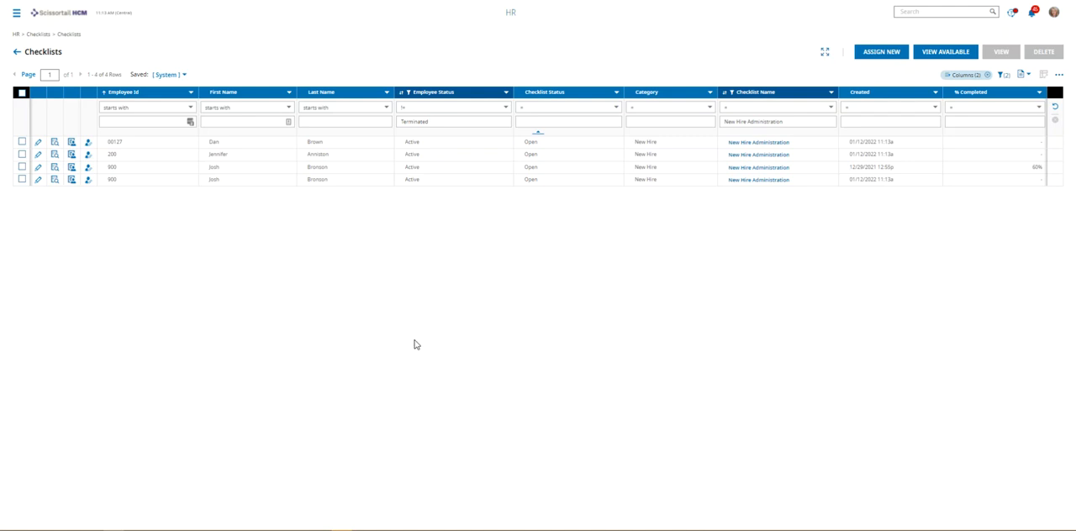
mouse_move(765, 172)
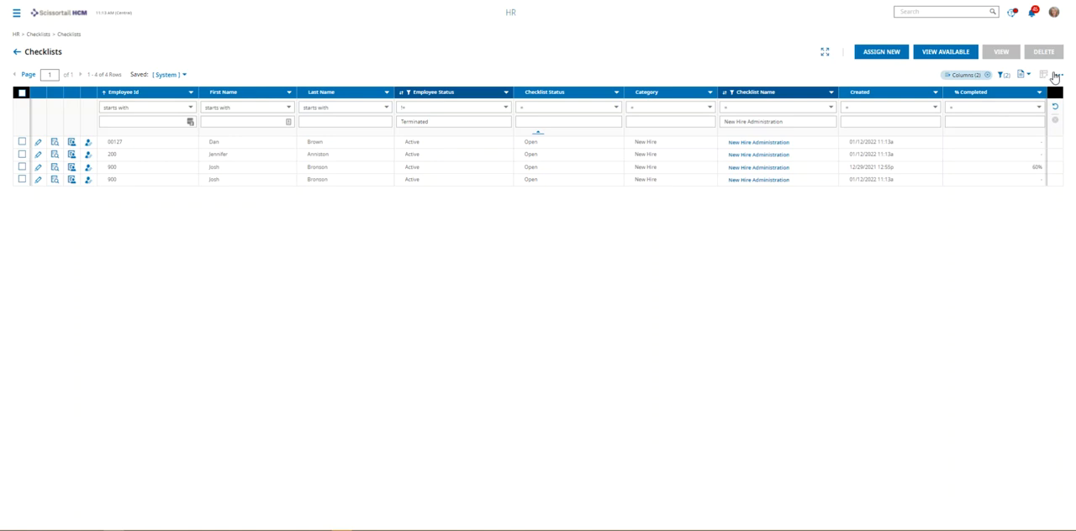
Add the Button: Delete Checklist column, move it to the front, and apply
click(1056, 74)
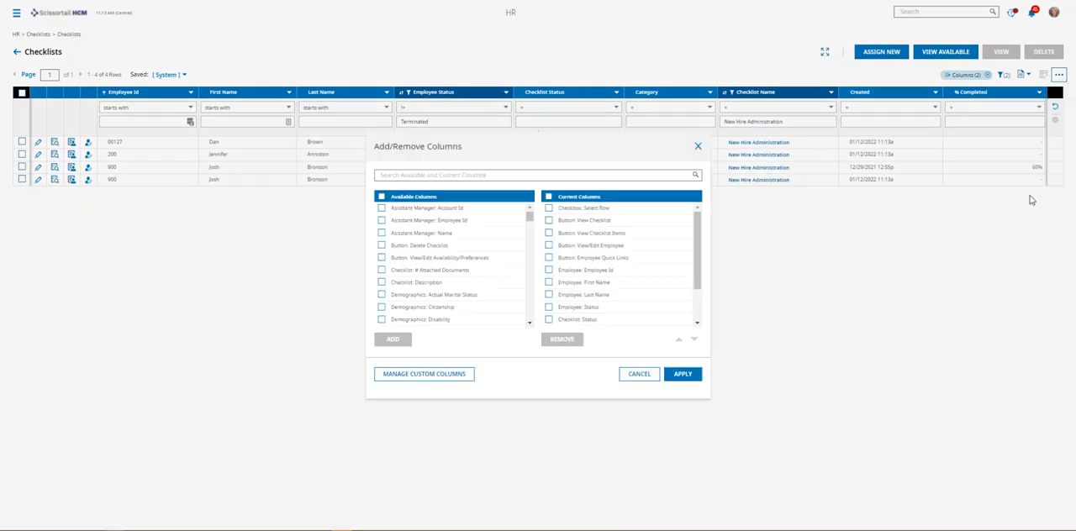
click(381, 246)
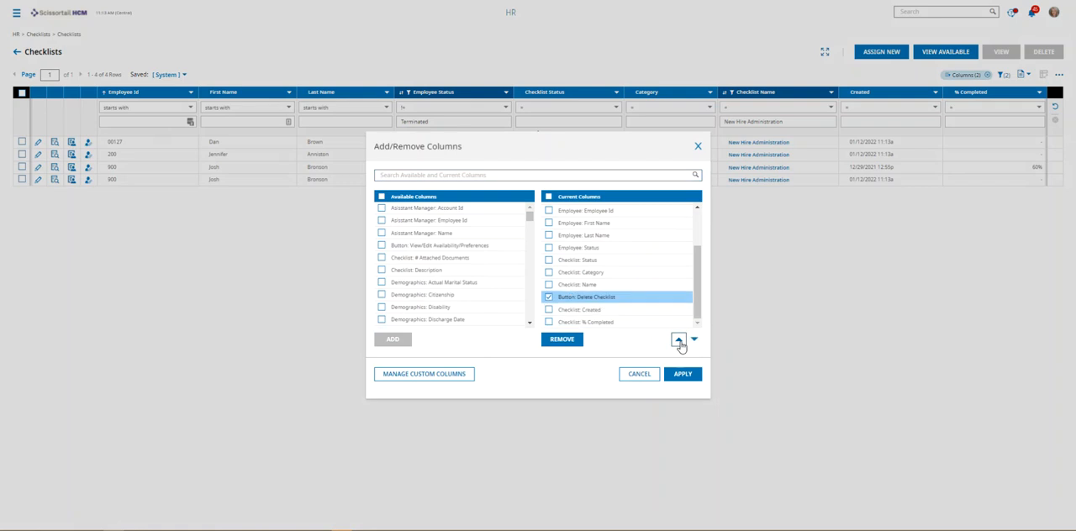
click(680, 340)
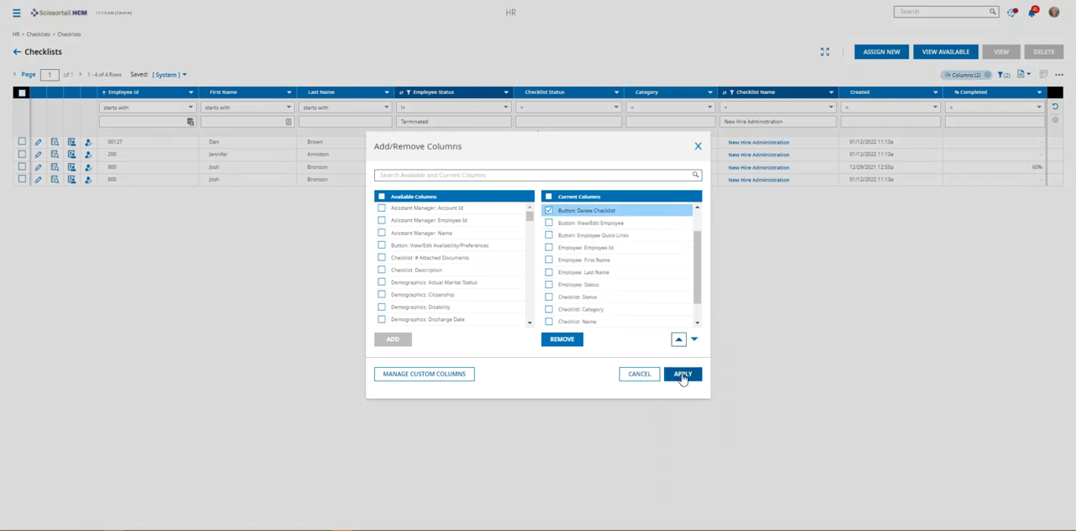
click(683, 374)
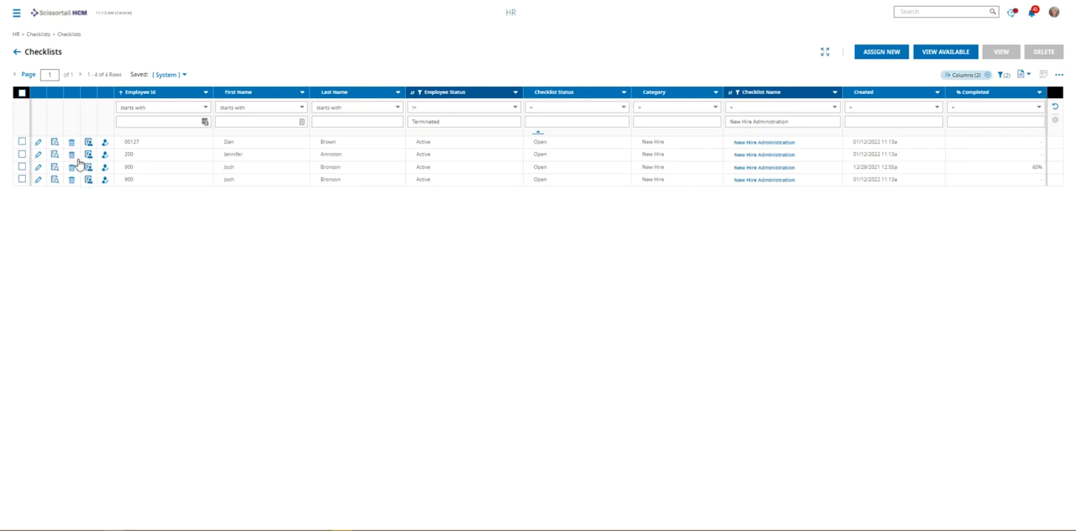
Delete the duplicate New Hire Administration checklist row and confirm the deletion
click(71, 166)
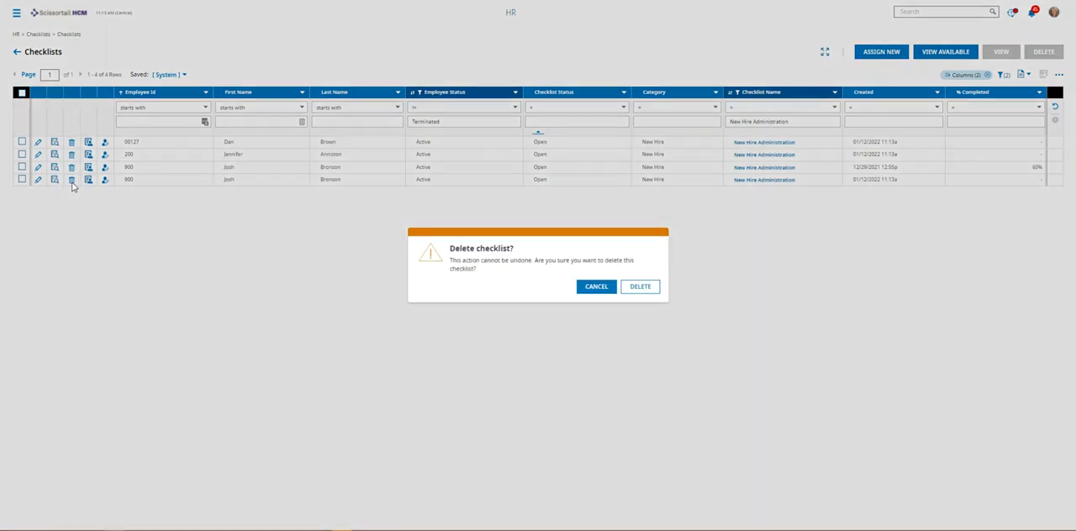
click(639, 286)
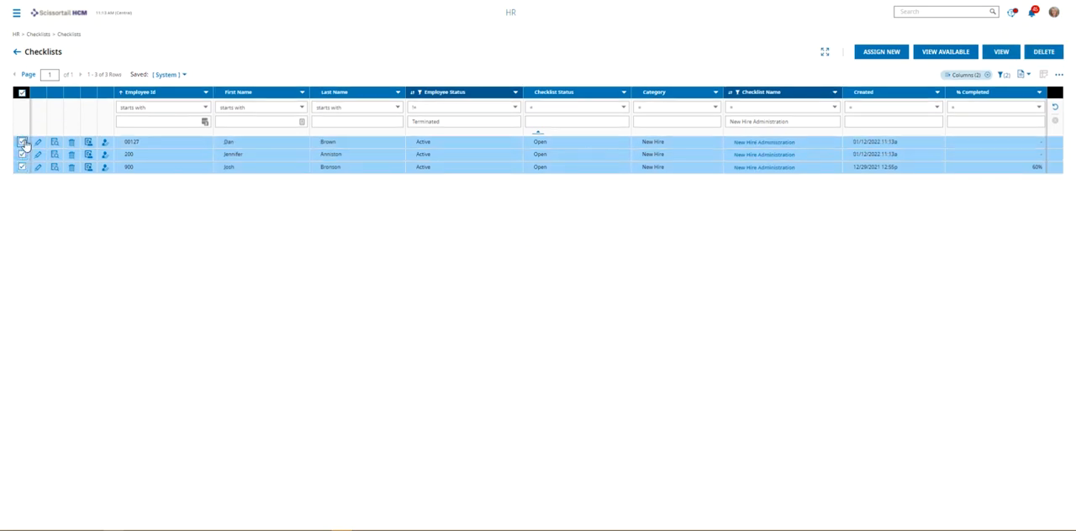
Delete the three checked New Hire Administration checklists, confirm, and clear the Checklist Name filter
click(1043, 50)
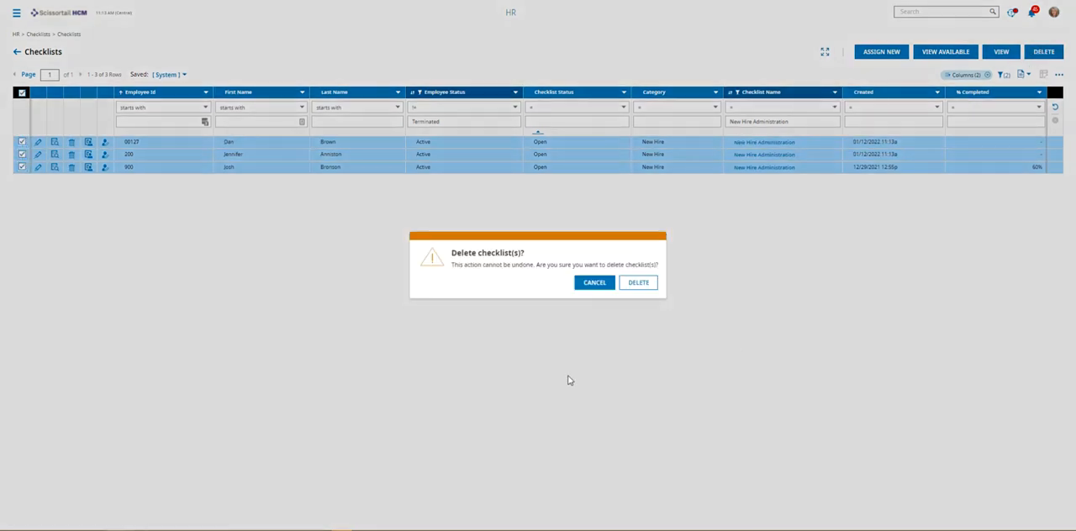
click(637, 283)
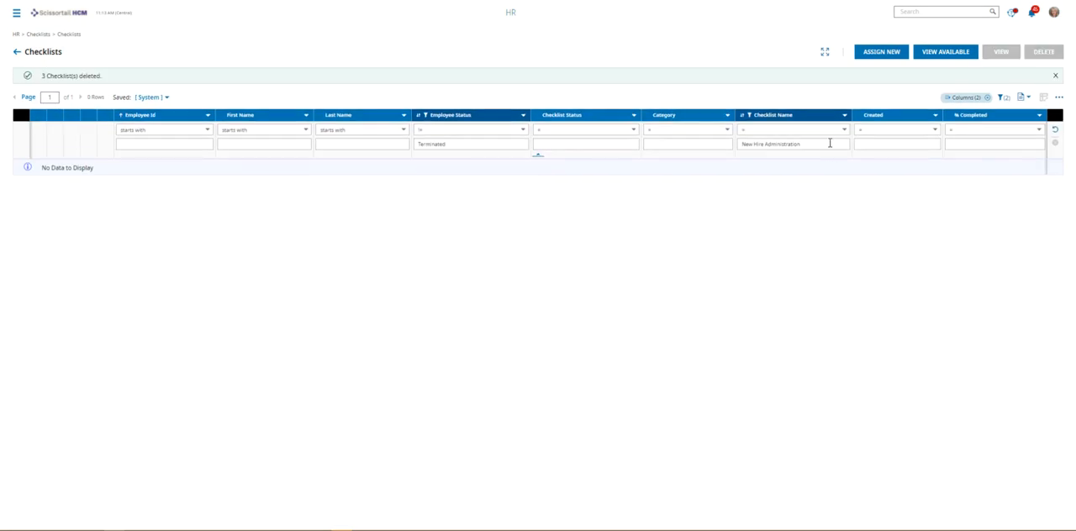
click(793, 145)
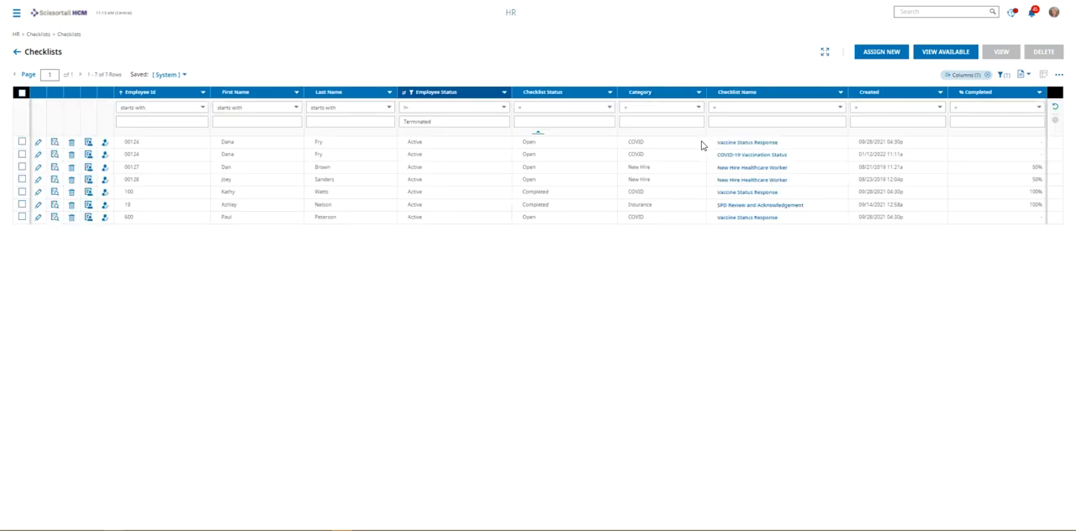
mouse_move(708, 37)
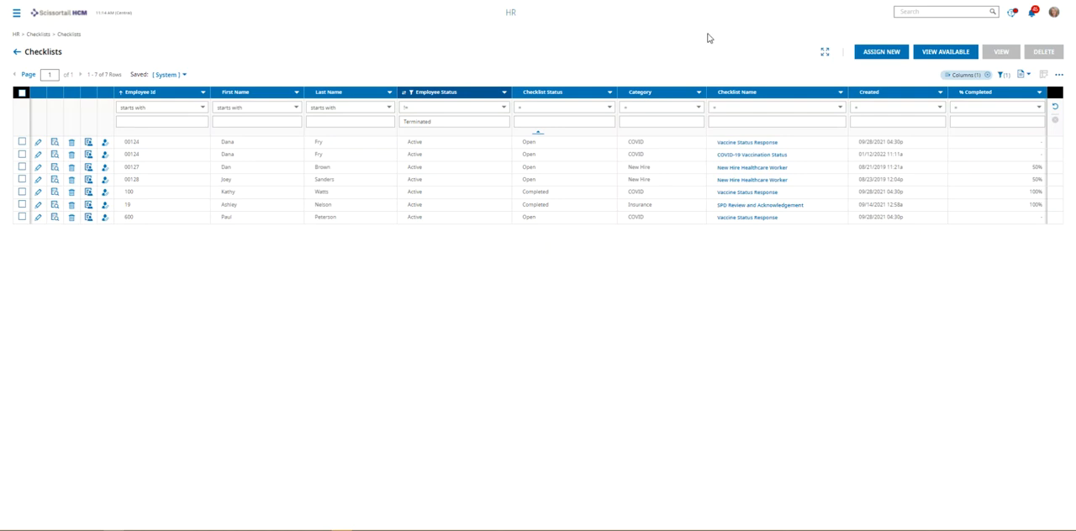